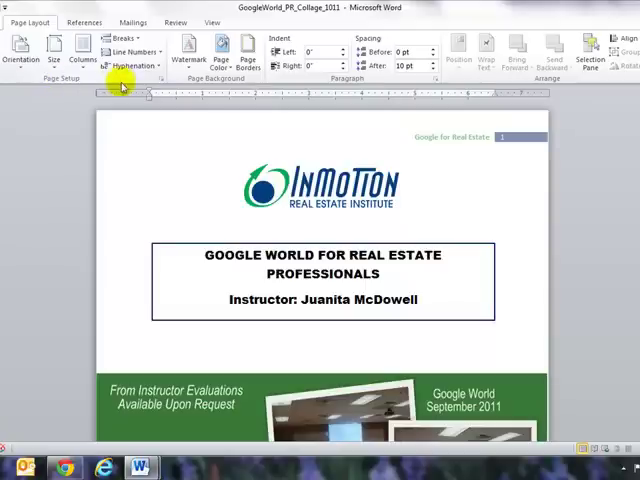
mouse_move(162, 78)
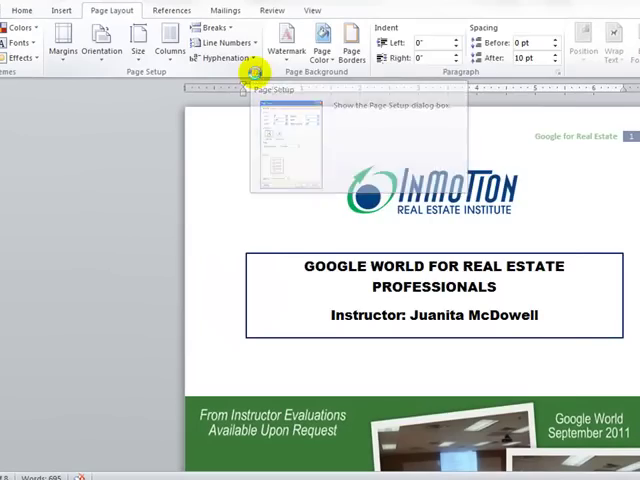
Enable 'Different first page' on the Page Setup Layout tab for the flyer
left_click(252, 72)
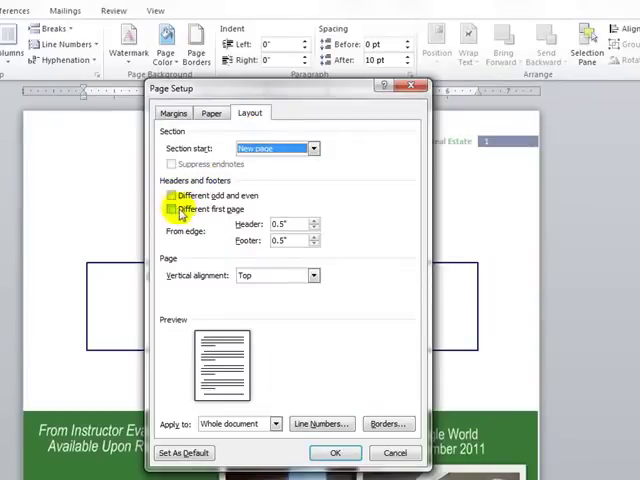
left_click(172, 208)
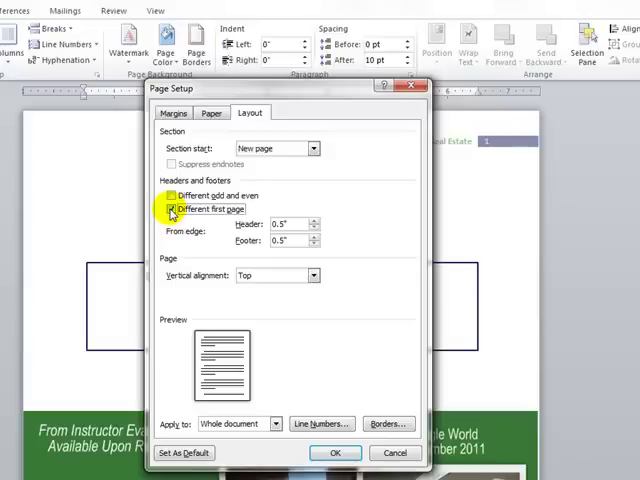
left_click(172, 208)
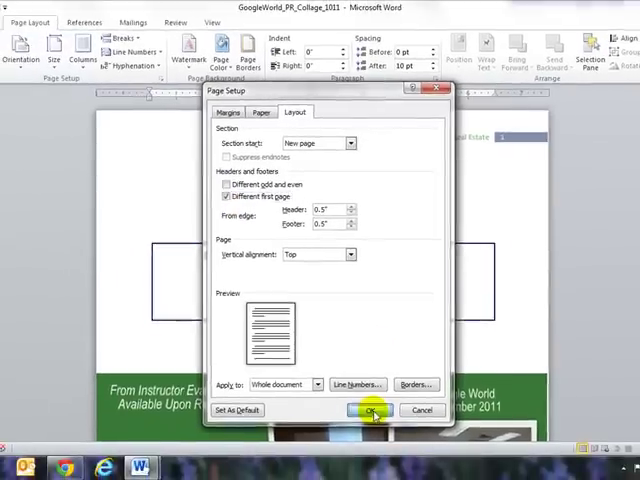
Confirm the Page Setup change and check page 2 keeps its 'Google for Real Estate' header
left_click(370, 410)
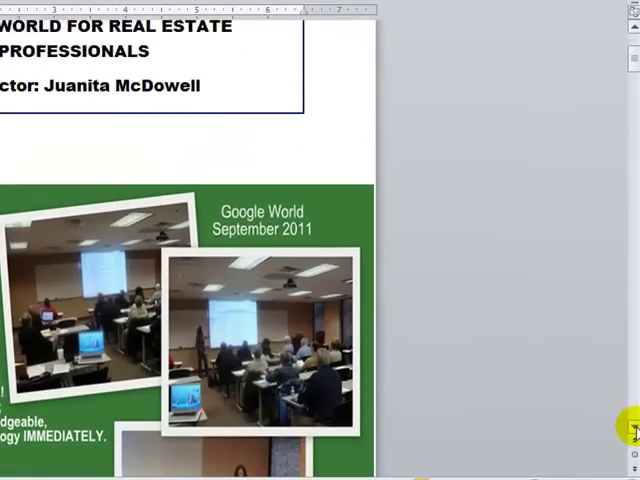
scroll("down", 3)
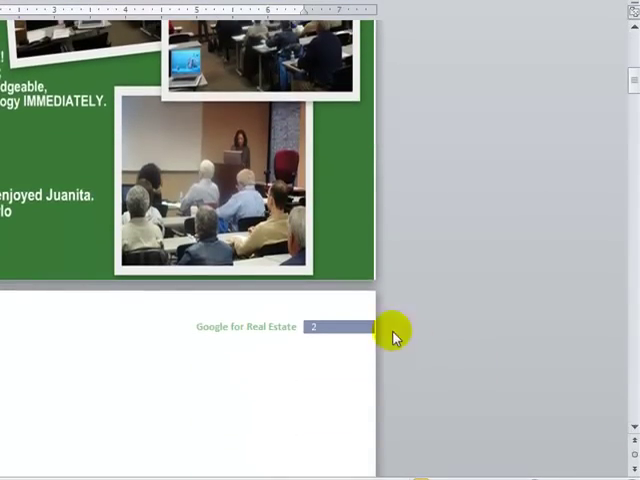